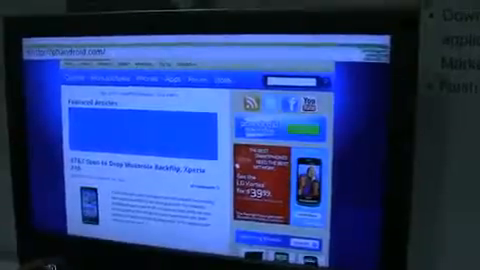
scroll("down", 3)
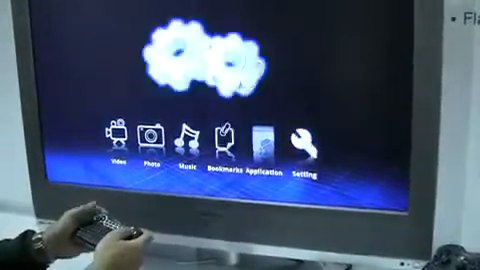
left_click(298, 135)
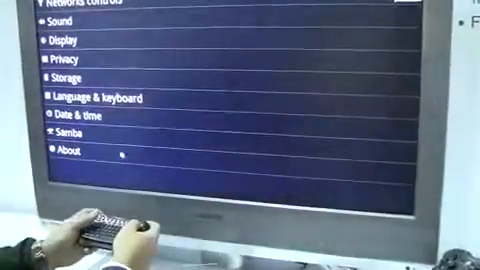